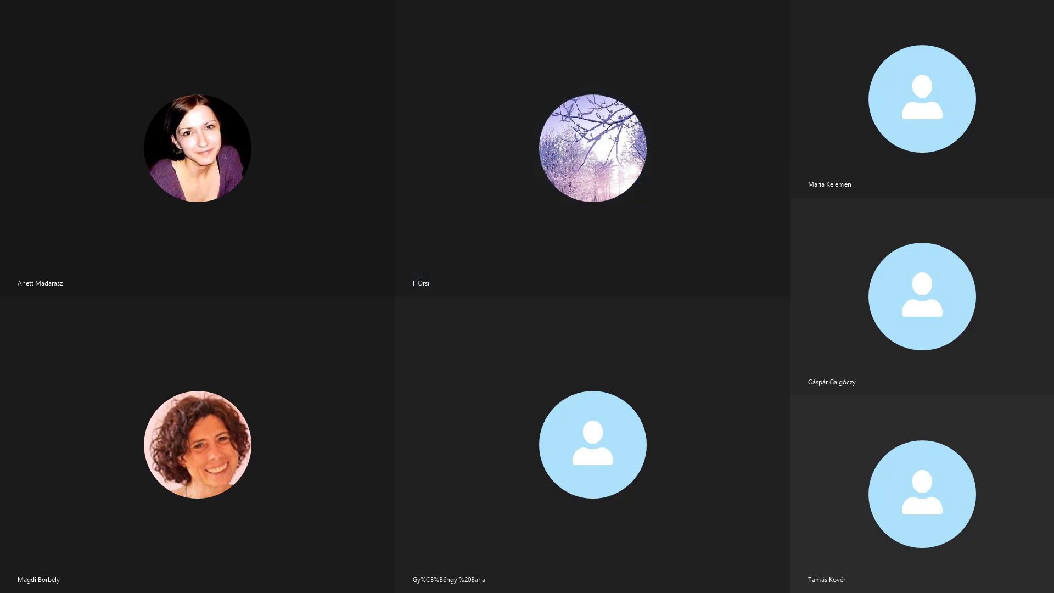
Step: Keep the call window active while watching the seven-tile participant grid
left_click(592, 148)
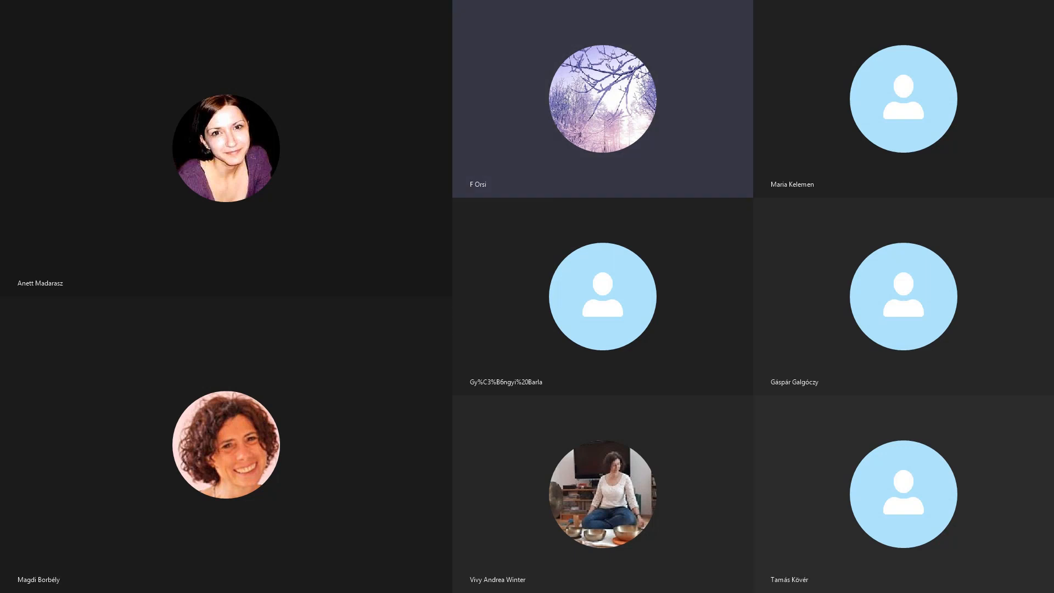
mouse_move(602, 98)
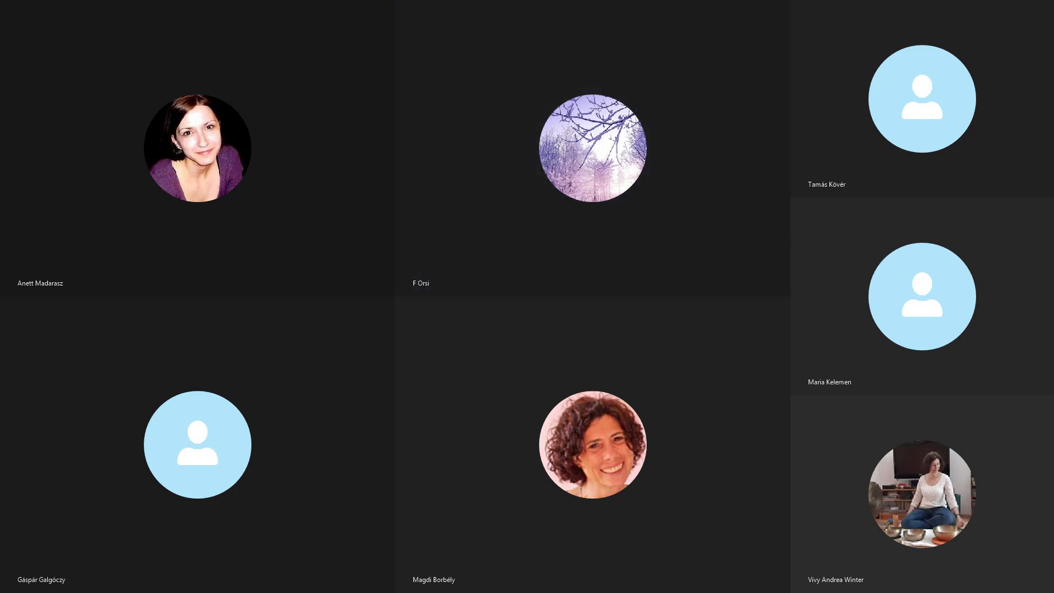
Step: Keep the call window in focus as a photo-avatar participant joins, growing the grid to eight tiles
left_click(591, 148)
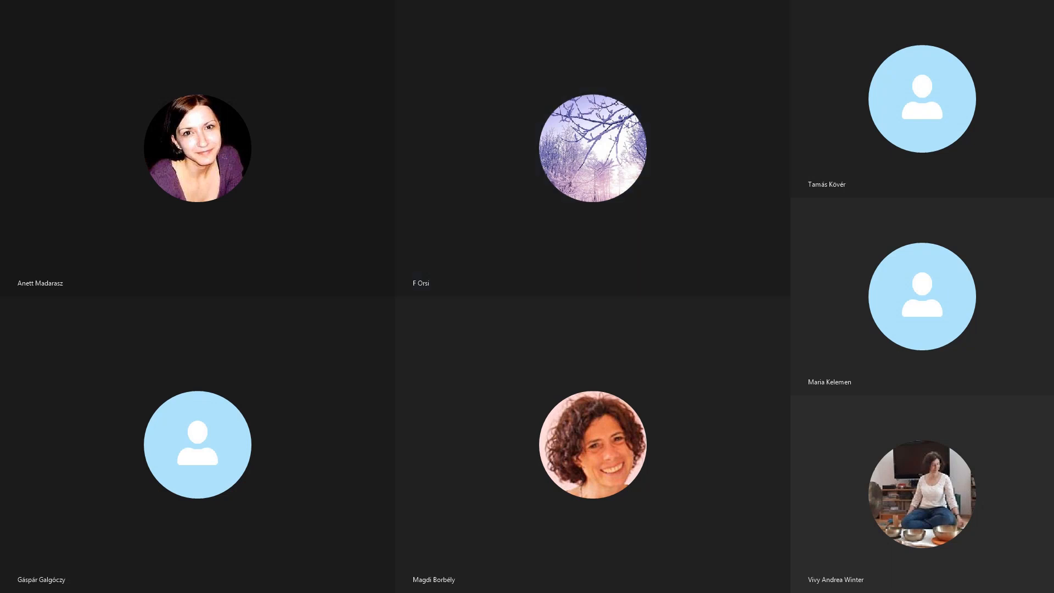
left_click(592, 148)
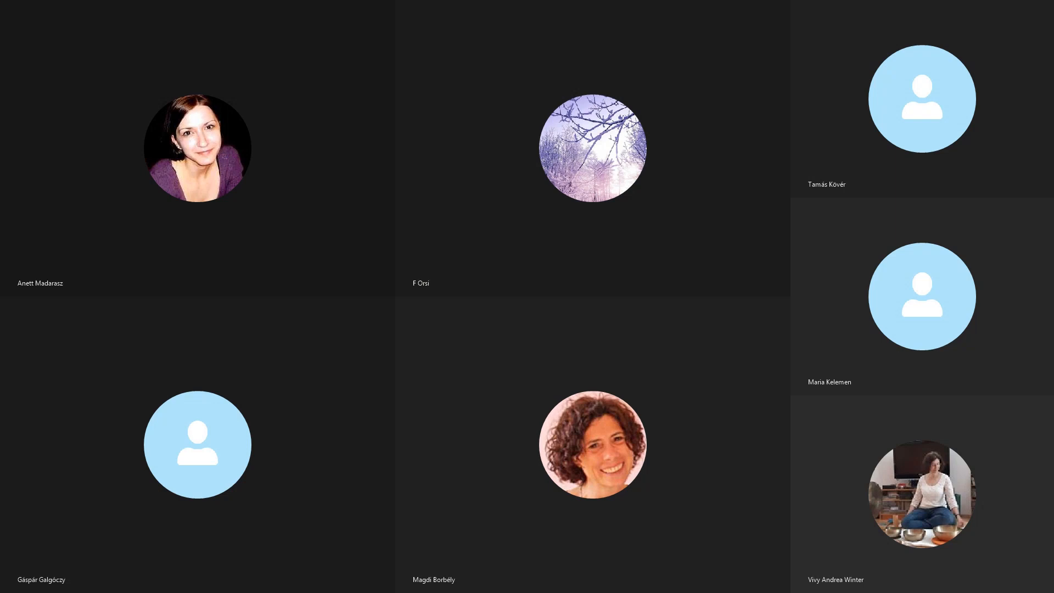
left_click(592, 148)
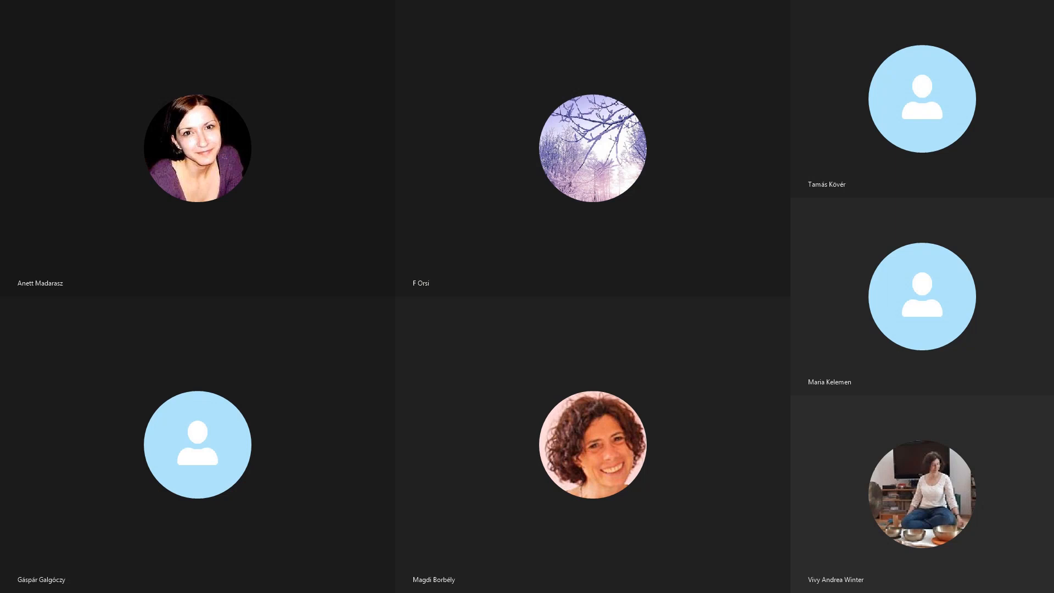
left_click(592, 148)
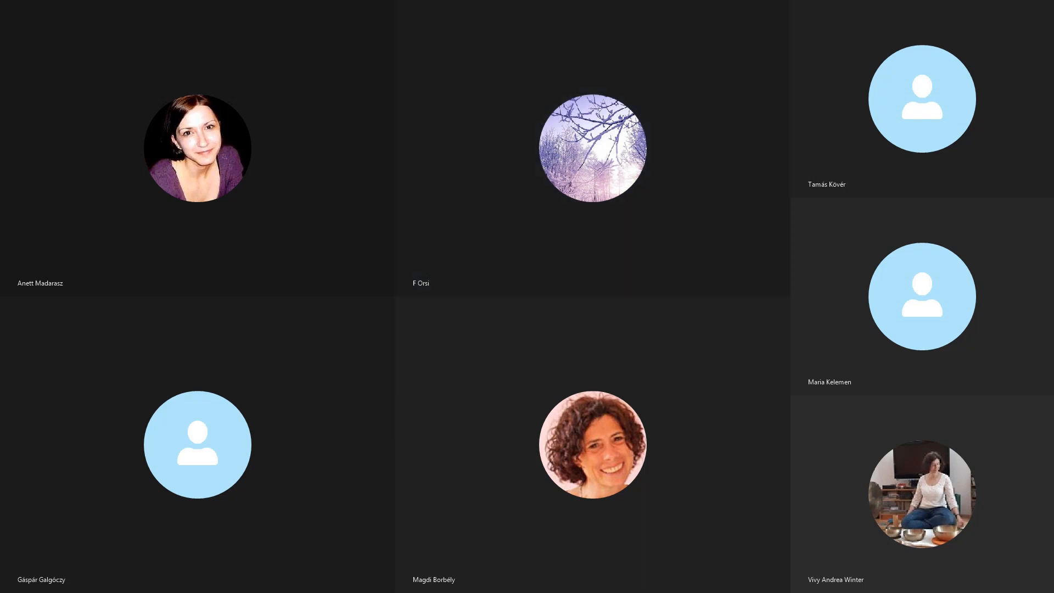
left_click(593, 149)
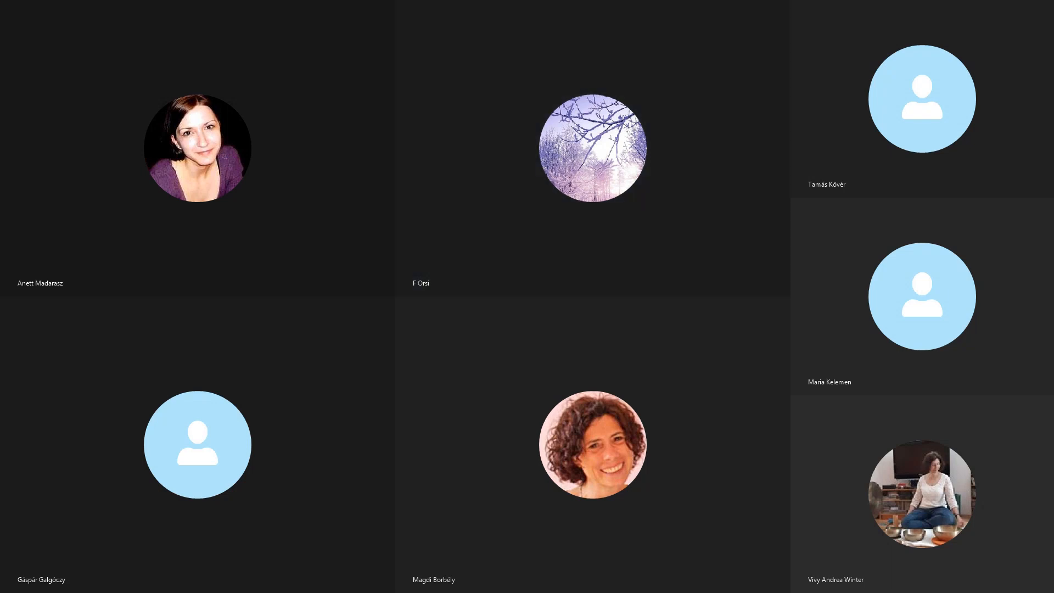
left_click(593, 149)
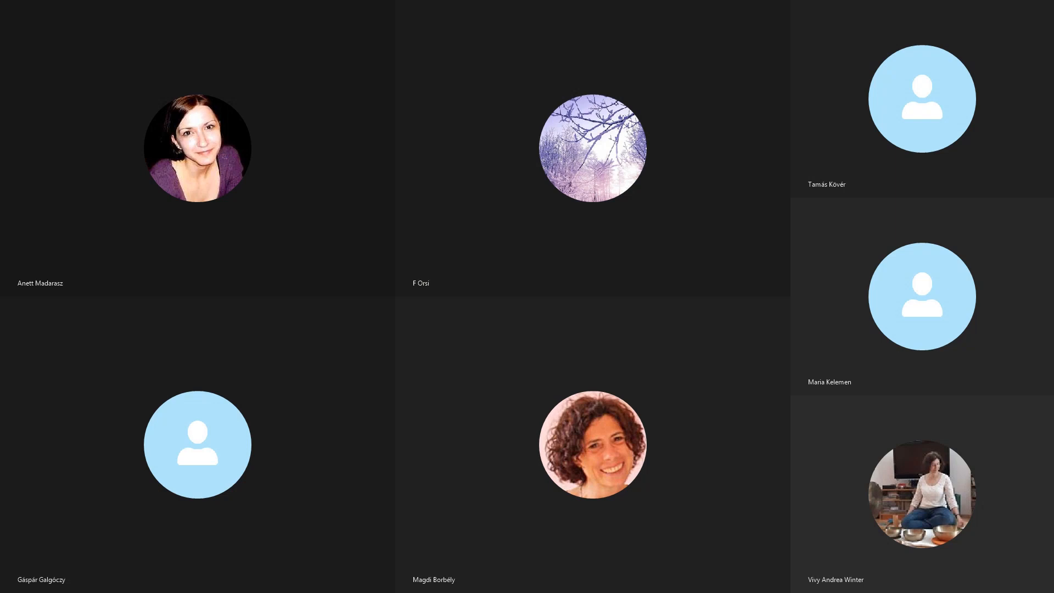
left_click(592, 148)
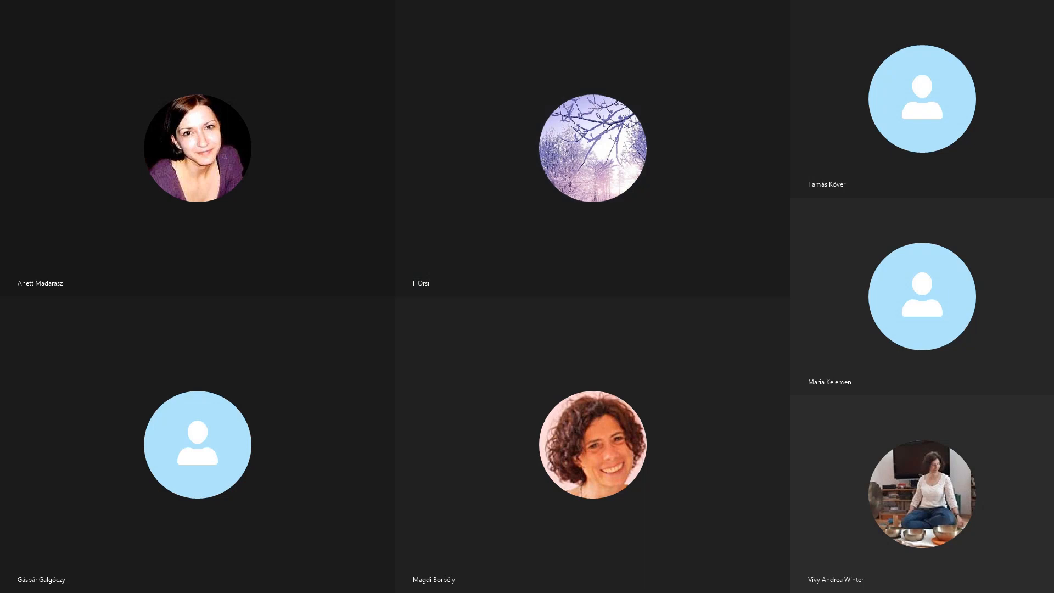
left_click(592, 149)
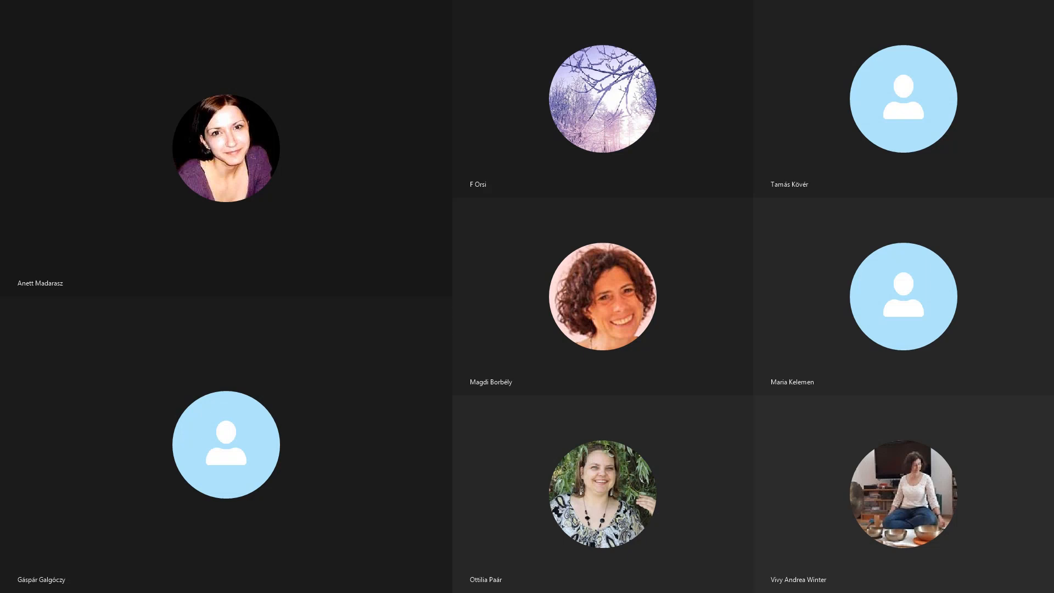
left_click(602, 97)
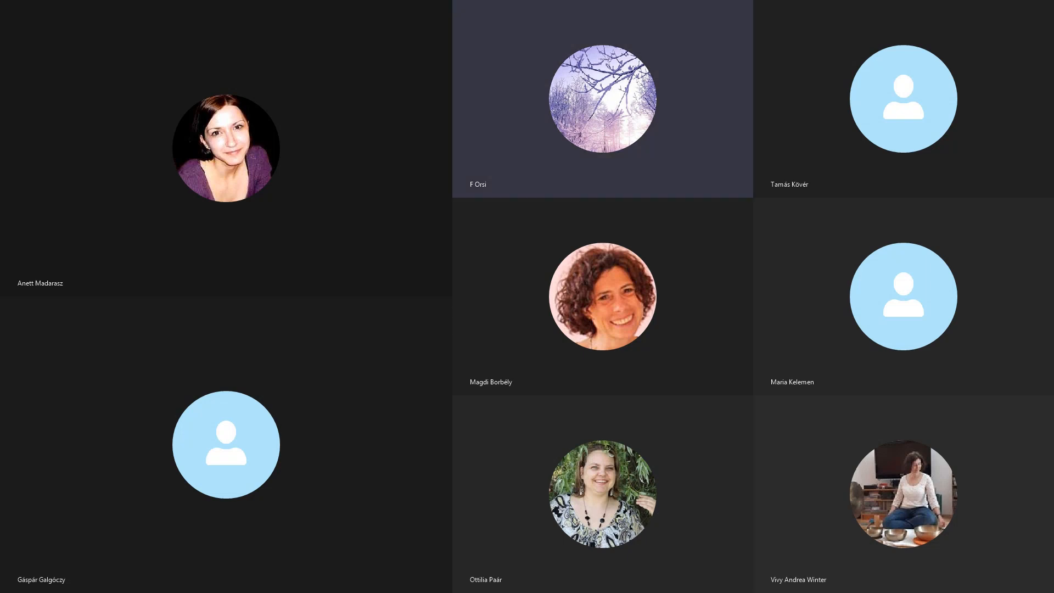